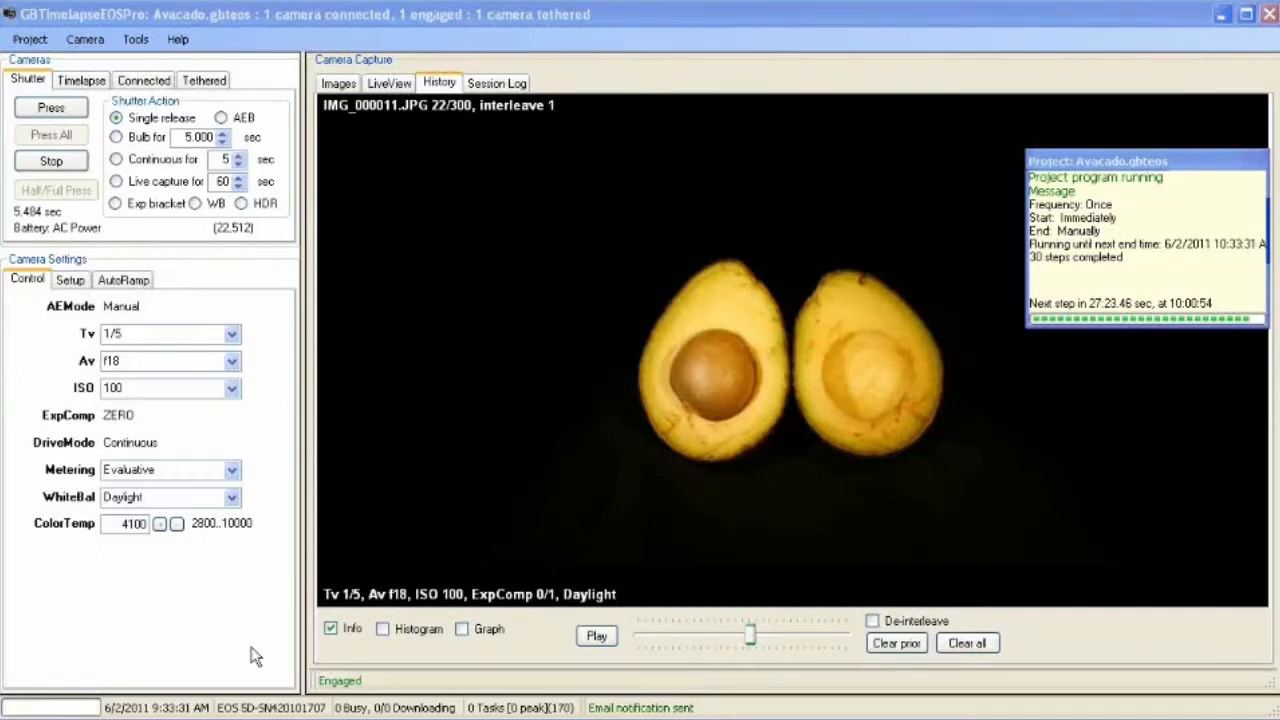
mouse_move(760, 458)
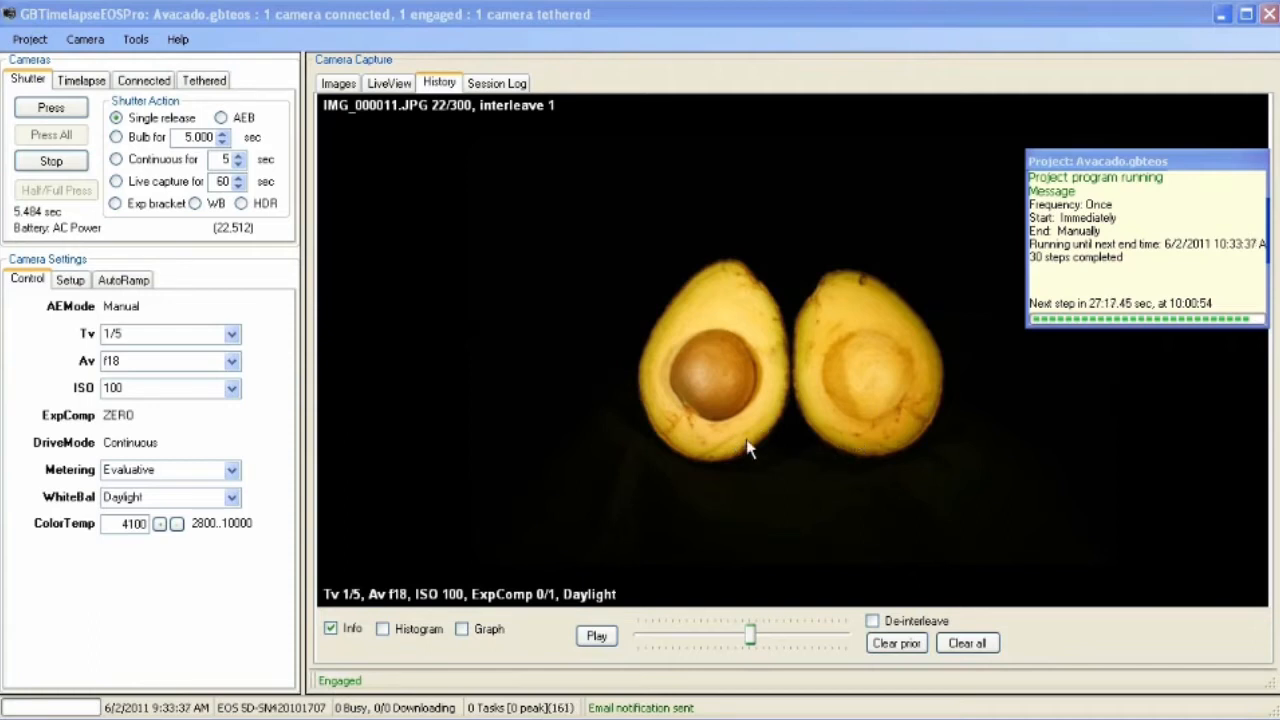
mouse_move(195, 240)
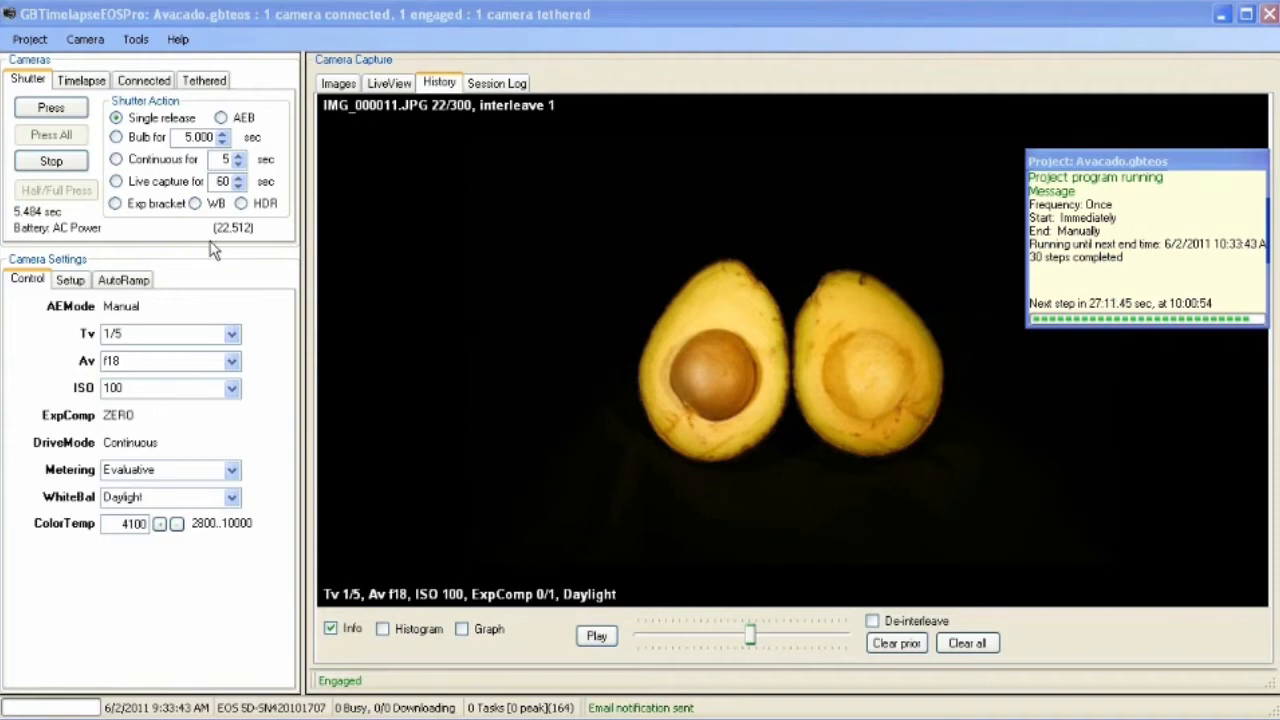
mouse_move(117, 322)
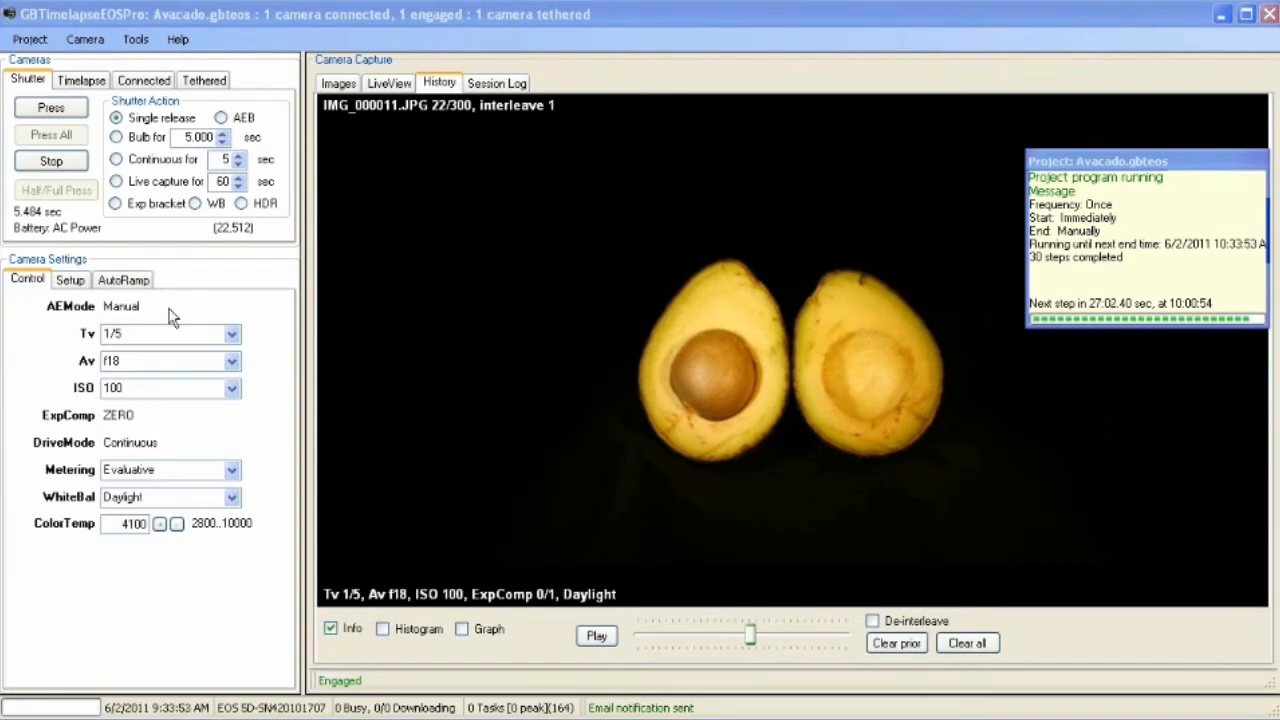
mouse_move(78, 95)
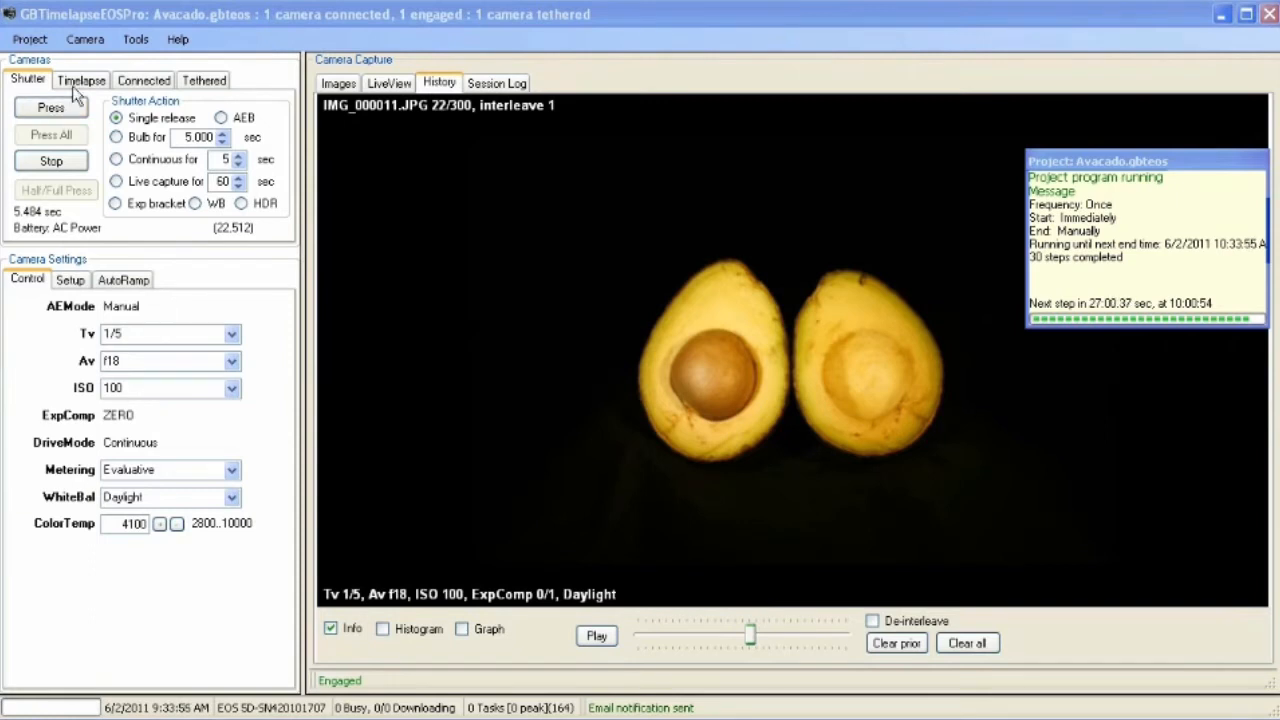
Show the Timelapse tab with the 30-minute interval and next capture at 10:00:54.
click(80, 80)
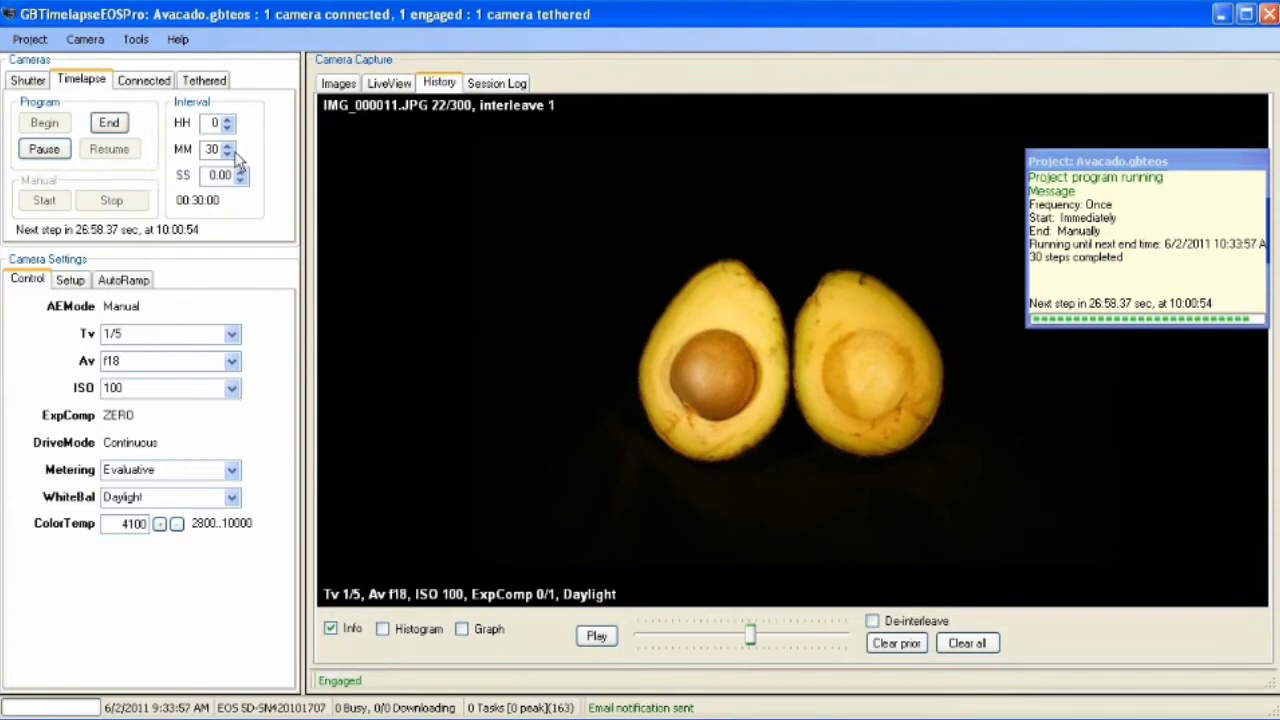
mouse_move(70, 135)
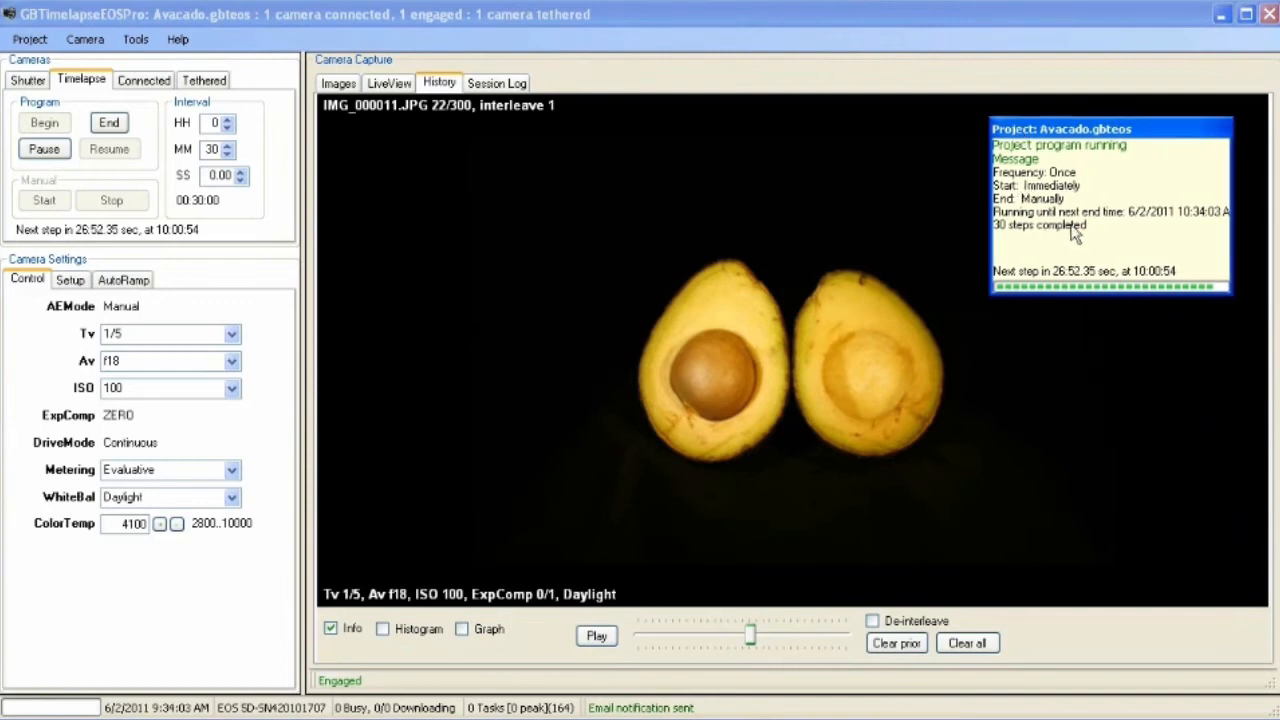
mouse_move(1095, 228)
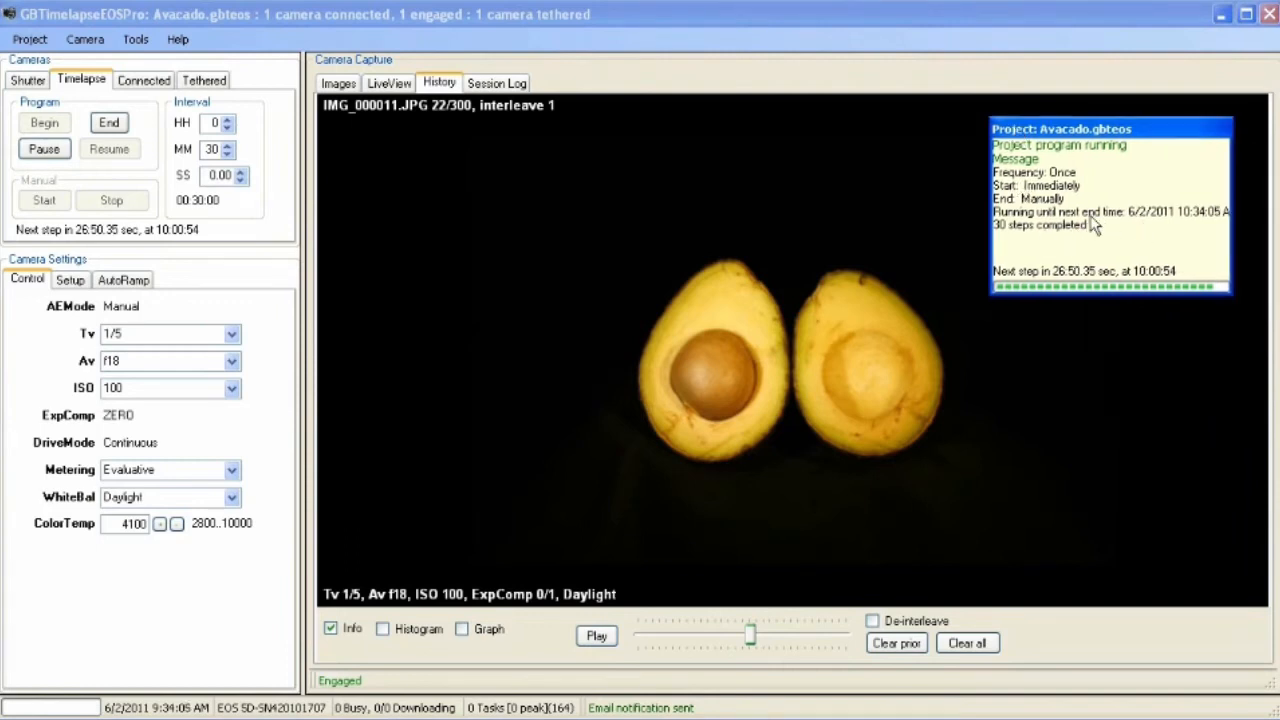
mouse_move(1047, 238)
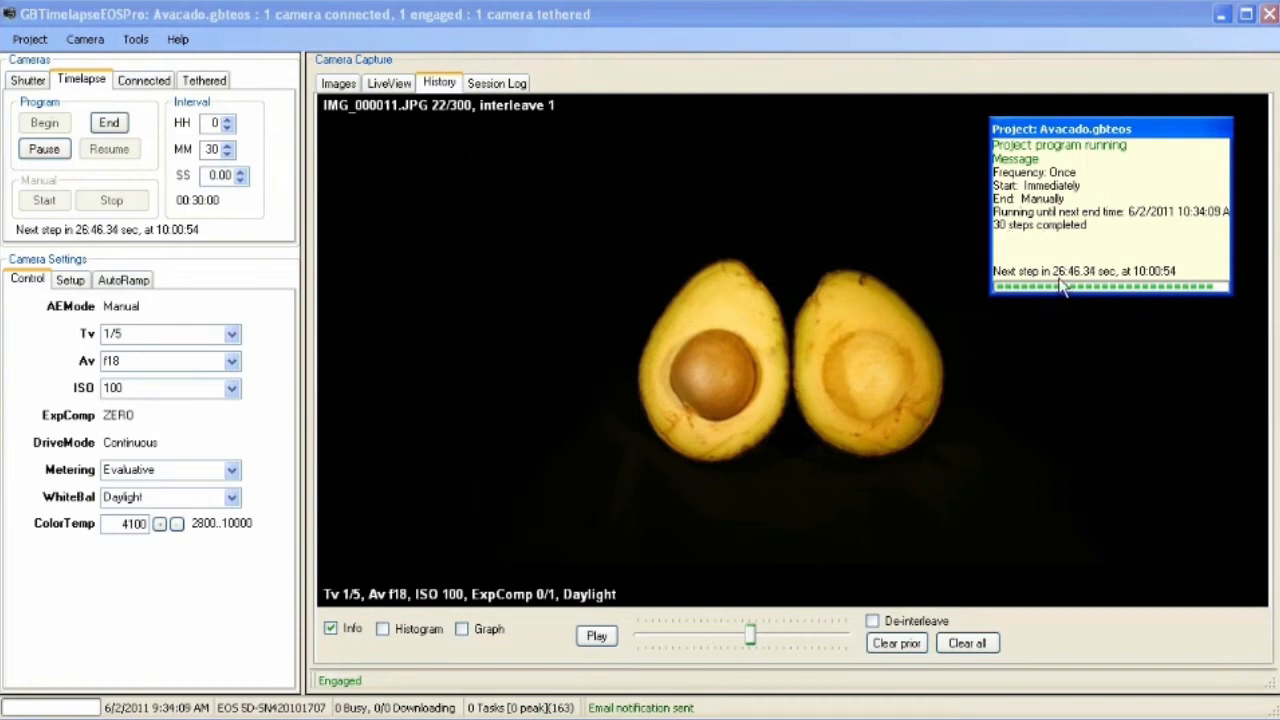
mouse_move(190, 97)
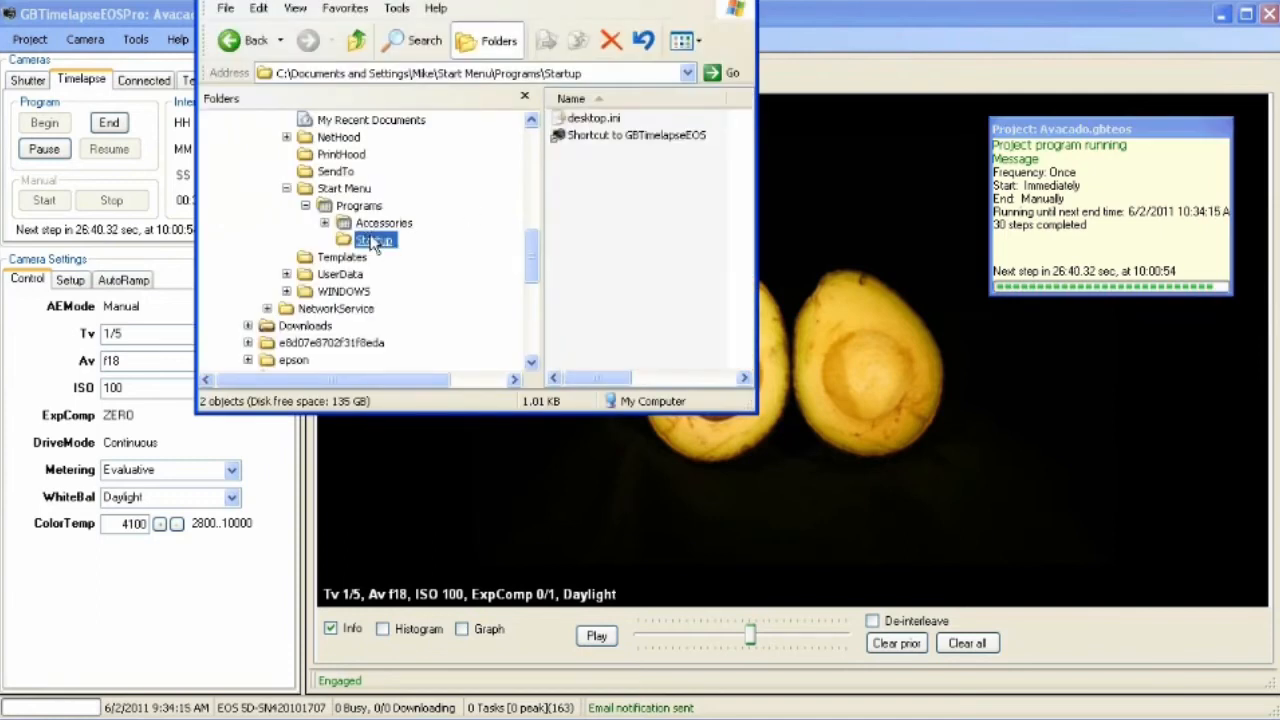
mouse_move(636, 141)
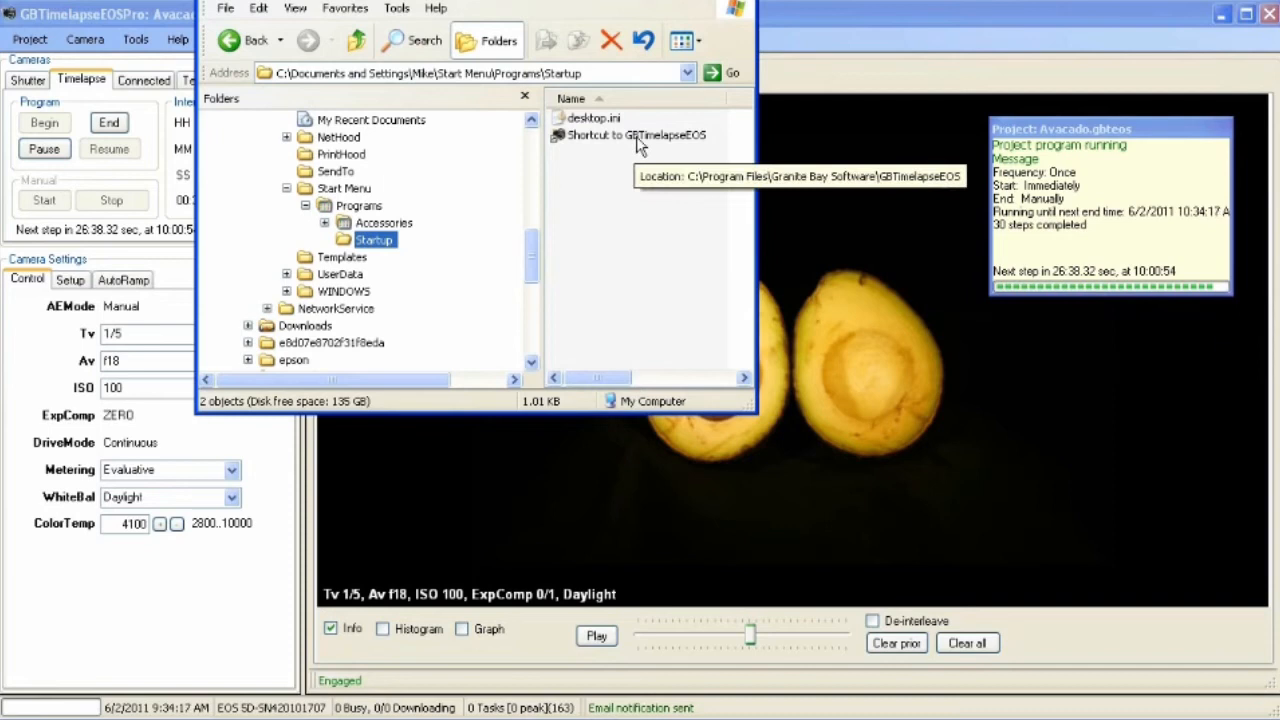
mouse_move(390, 222)
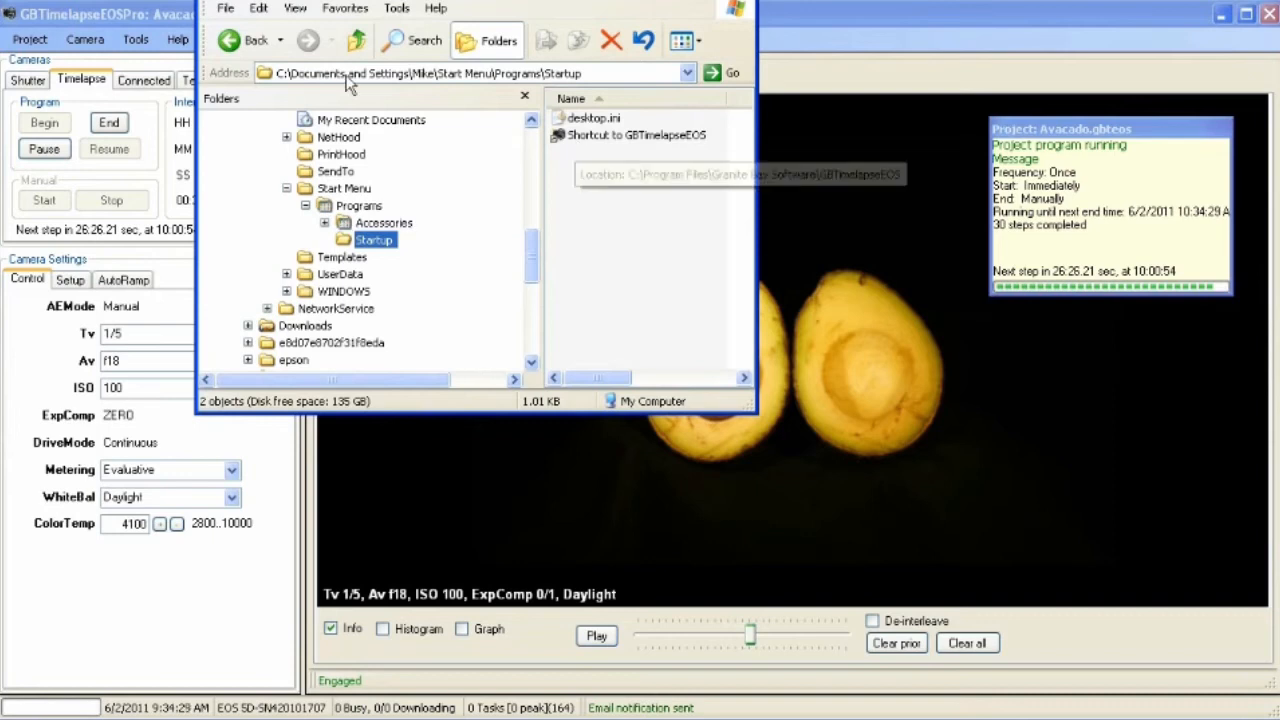
Return to the app after confirming the GBTimelapseEOS shortcut in Startup.
click(135, 39)
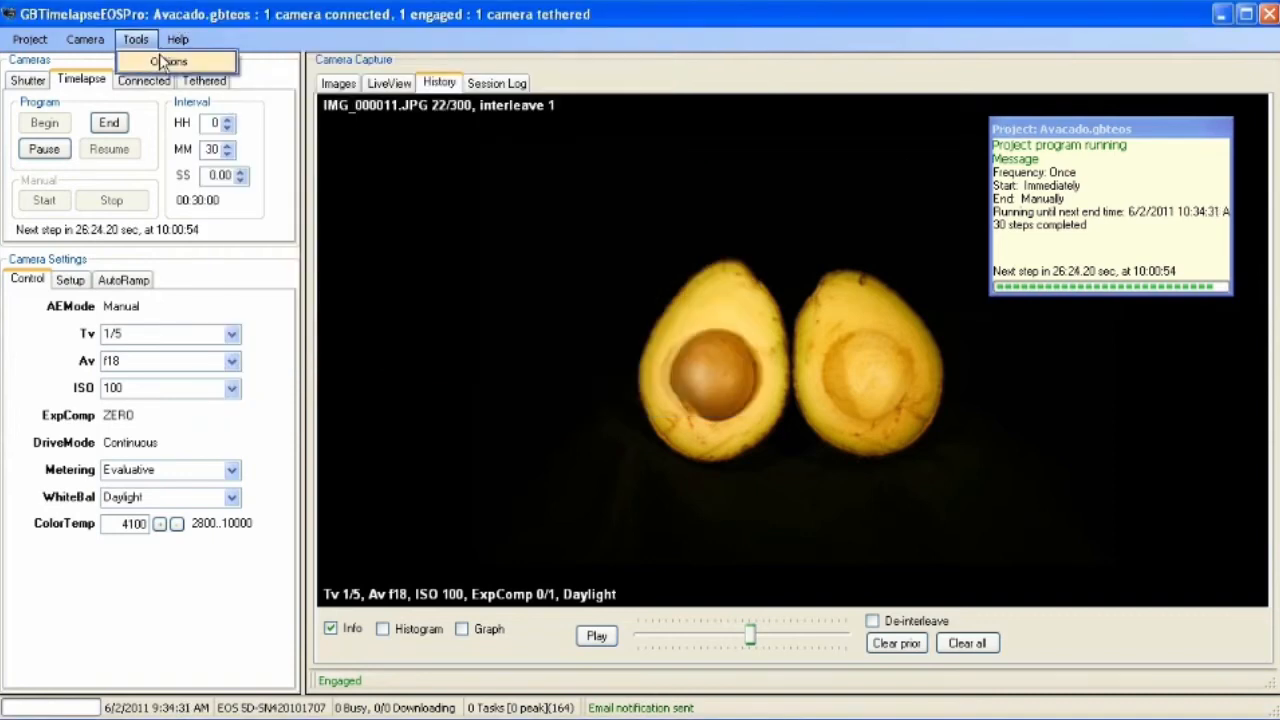
Save program options with Load most recent project enabled.
click(170, 61)
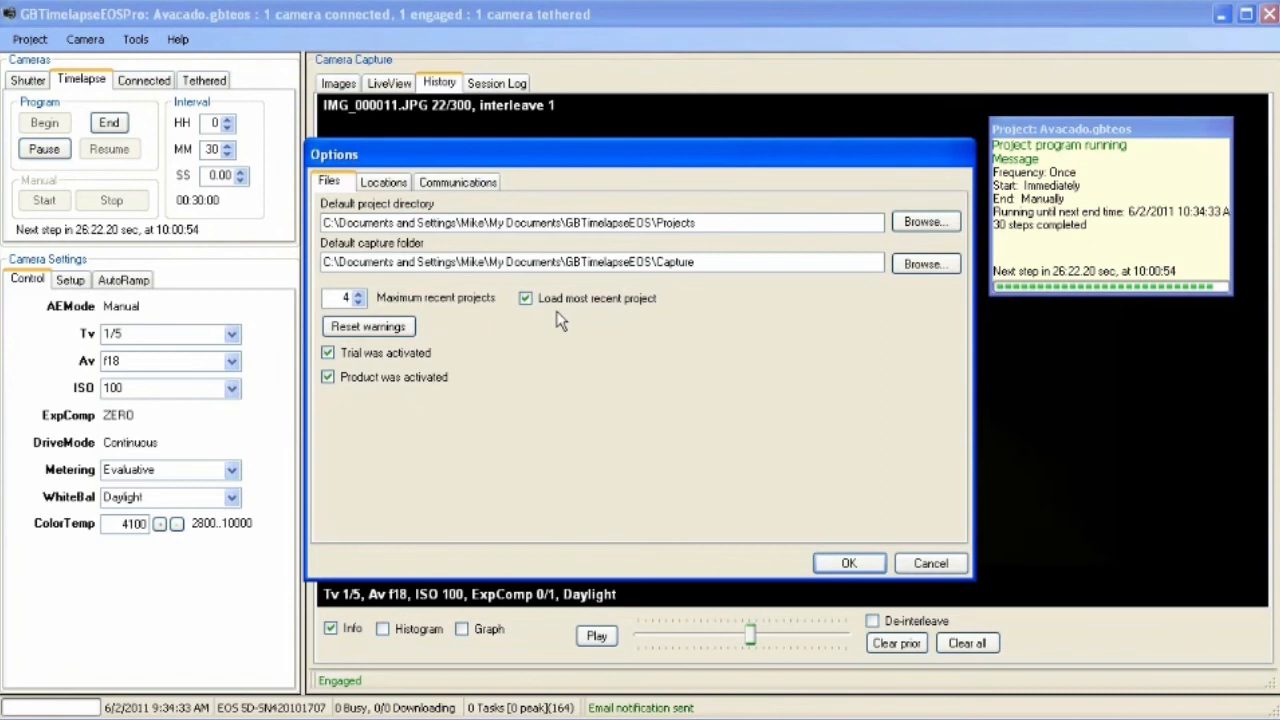
click(848, 563)
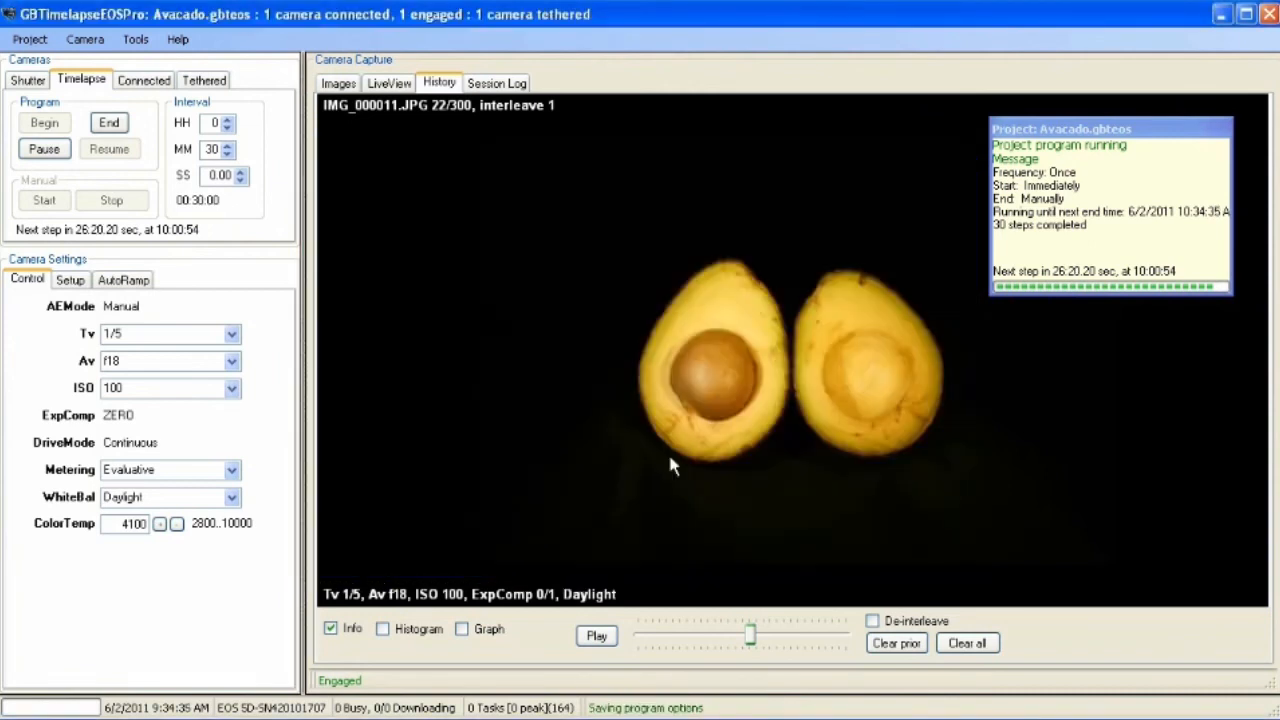
mouse_move(92, 58)
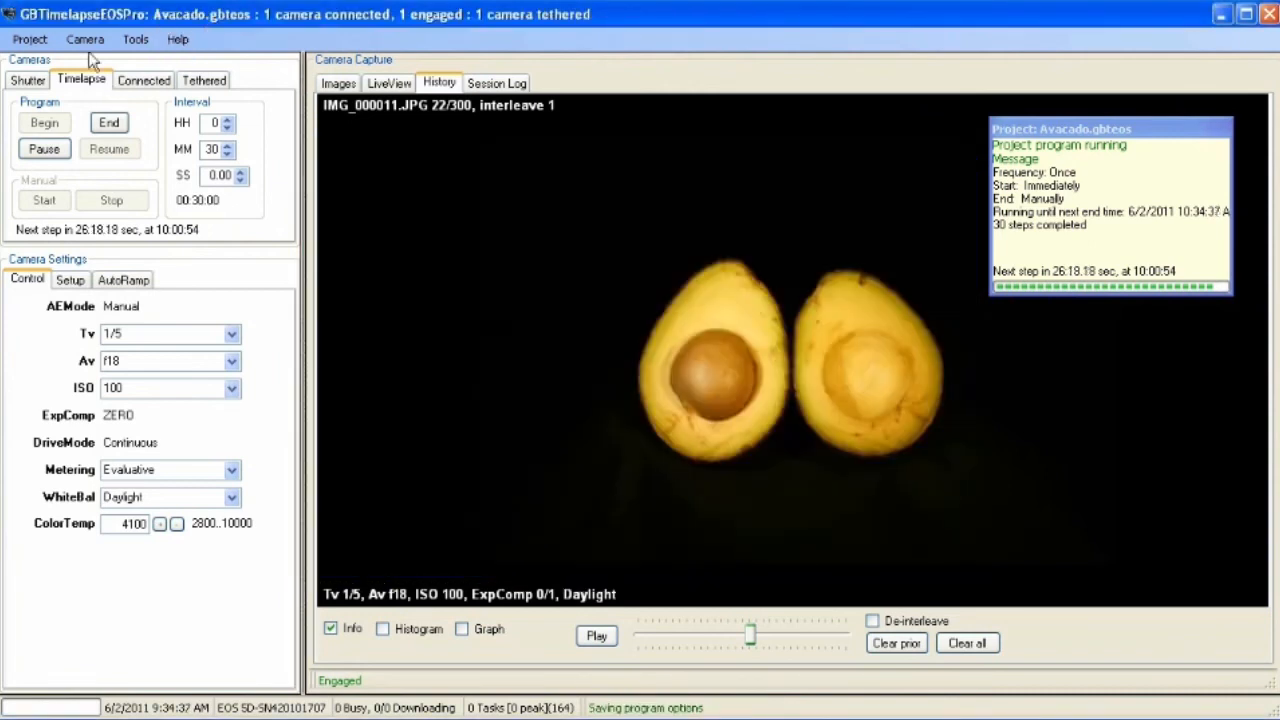
click(30, 39)
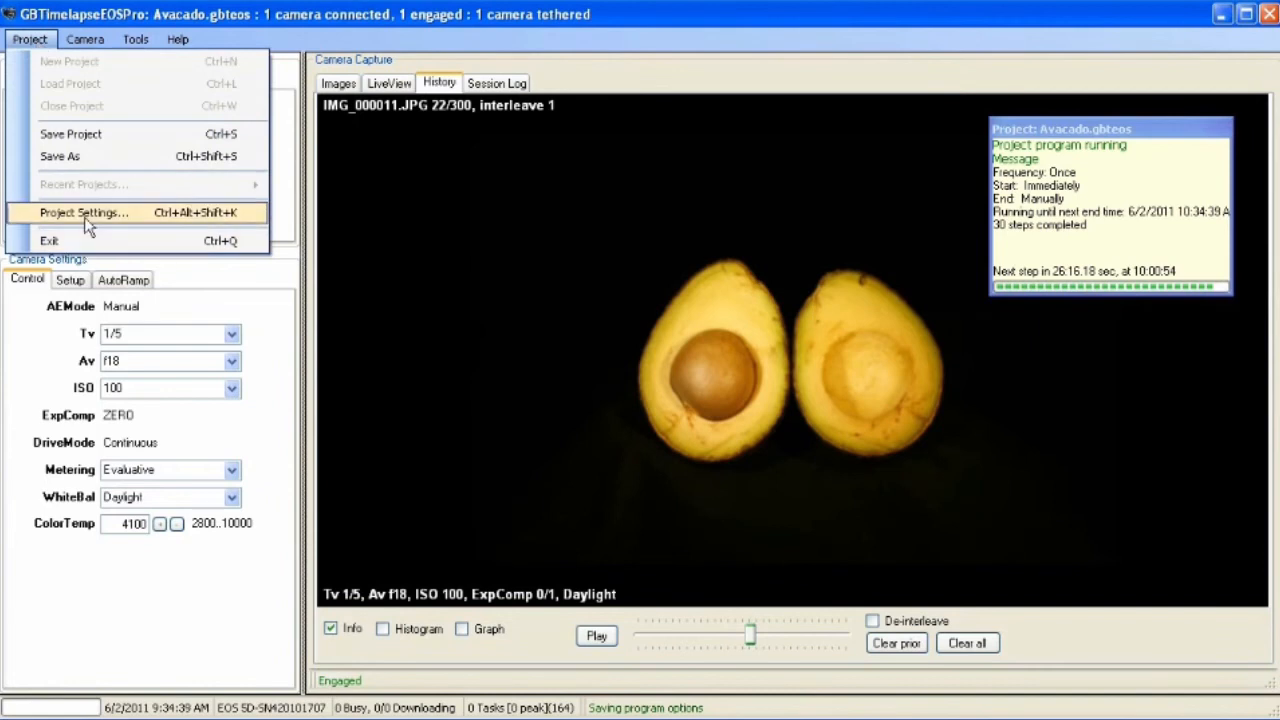
Enable Auto begin program, review the Program tab, and save email/FTP notification settings.
click(83, 212)
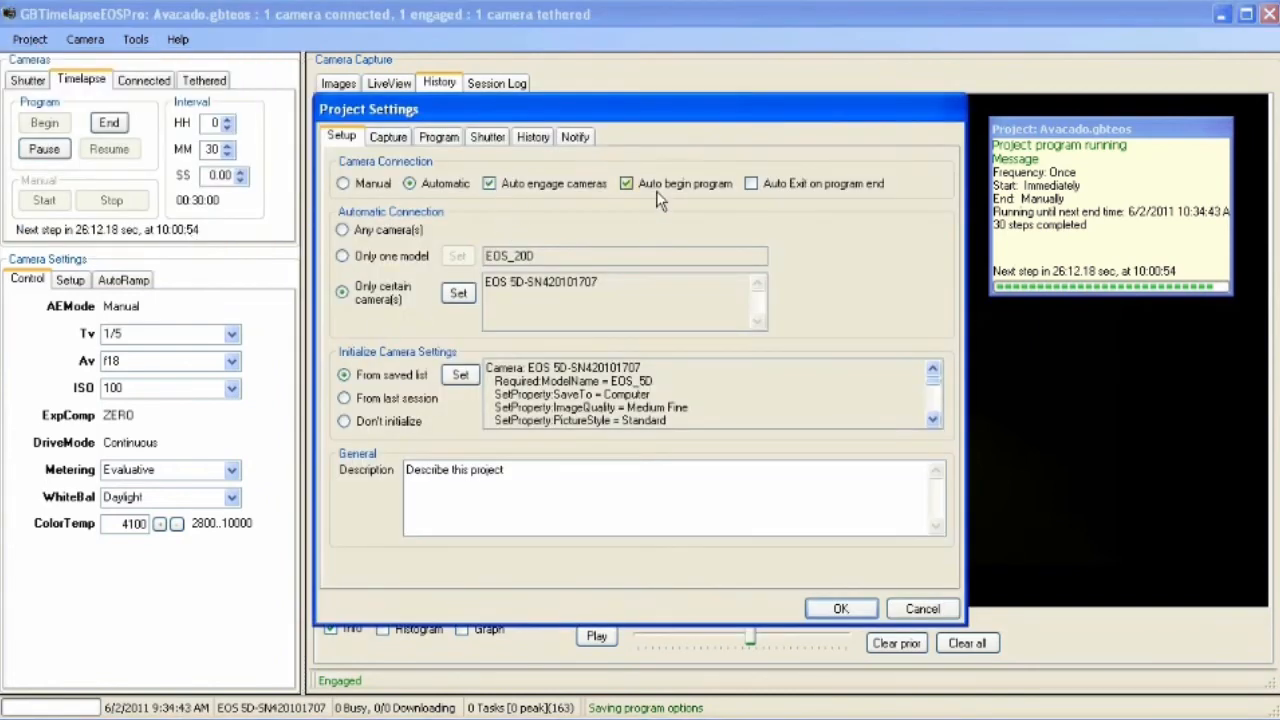
click(438, 137)
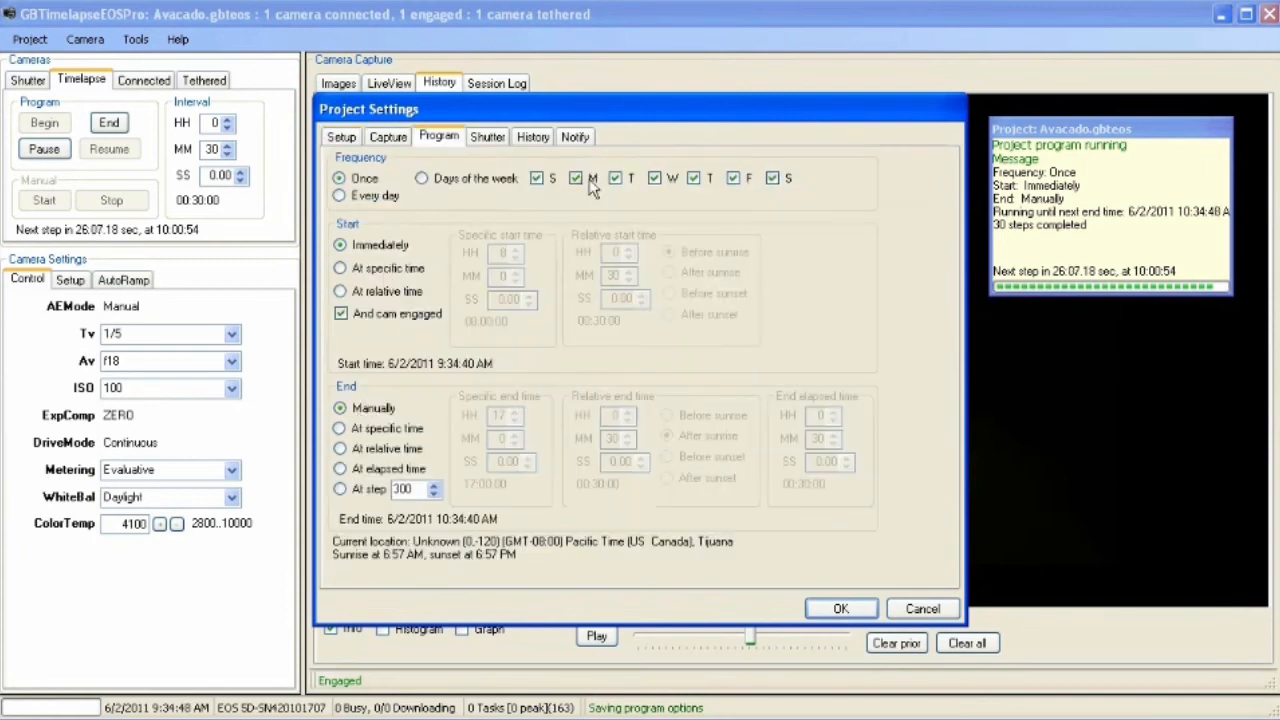
click(574, 136)
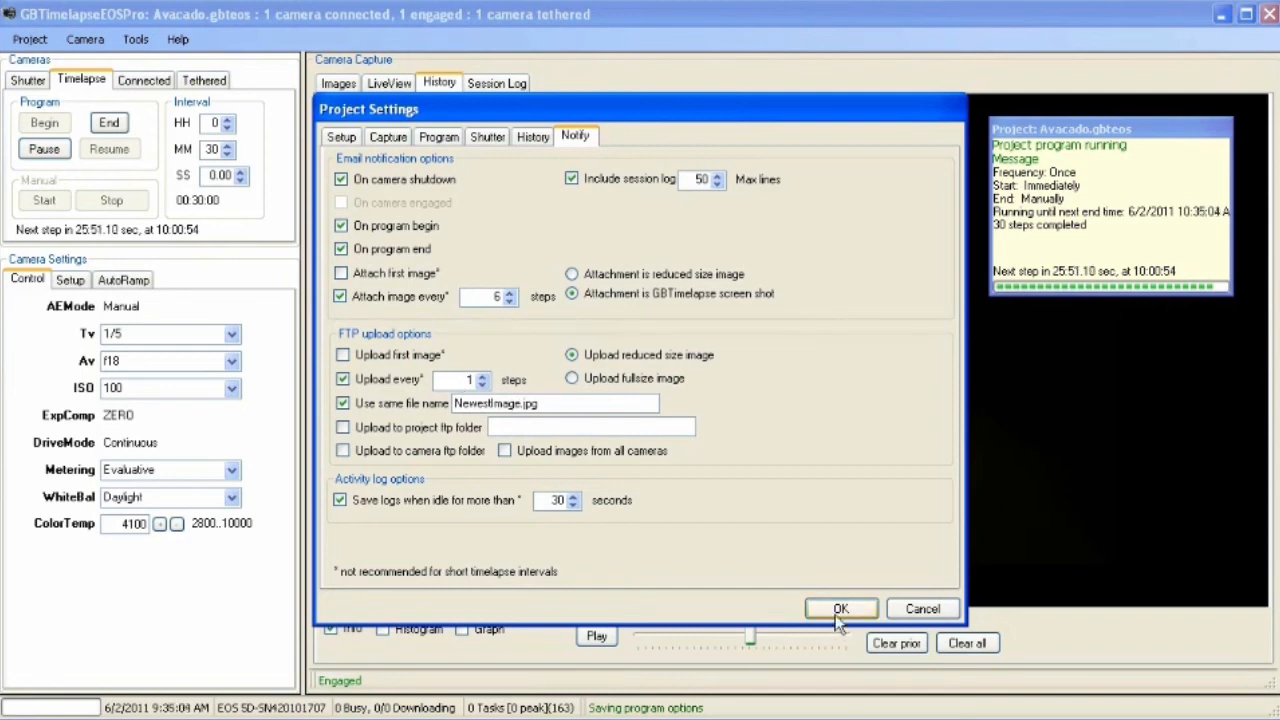
click(840, 609)
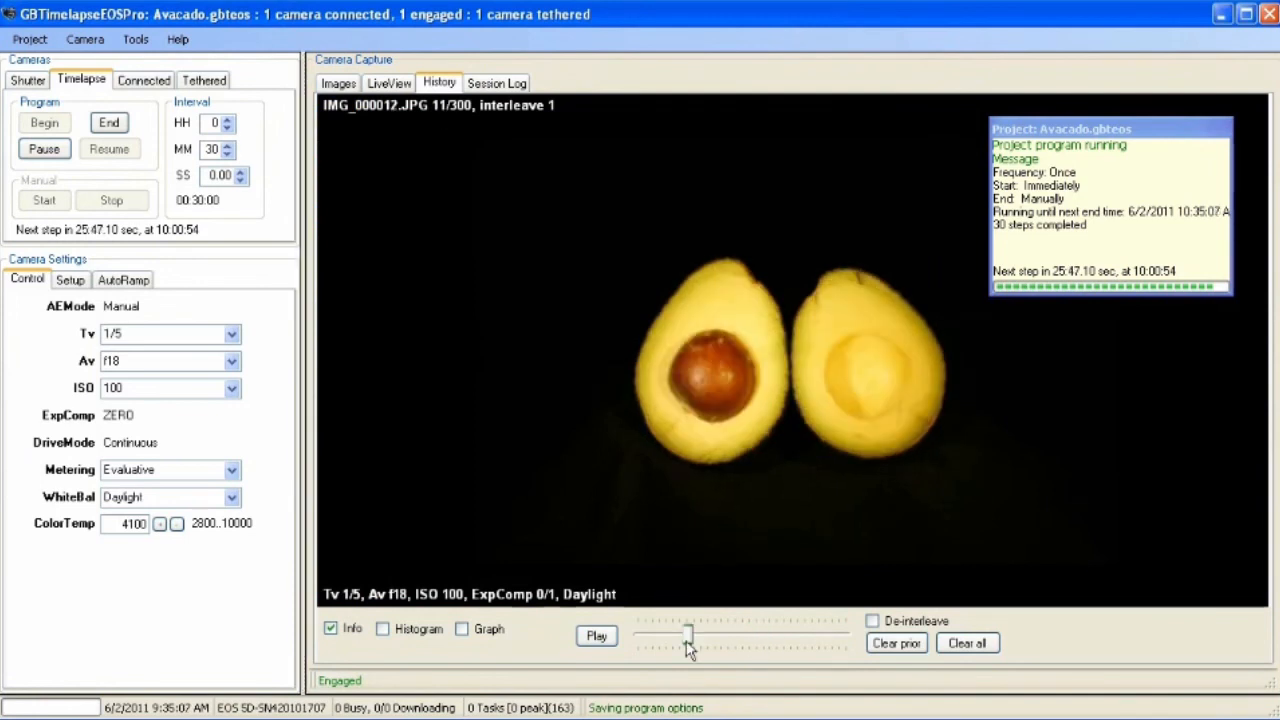
Scrub the History slider through earlier frames, ending on image 41 of 300.
drag(690, 637, 668, 637)
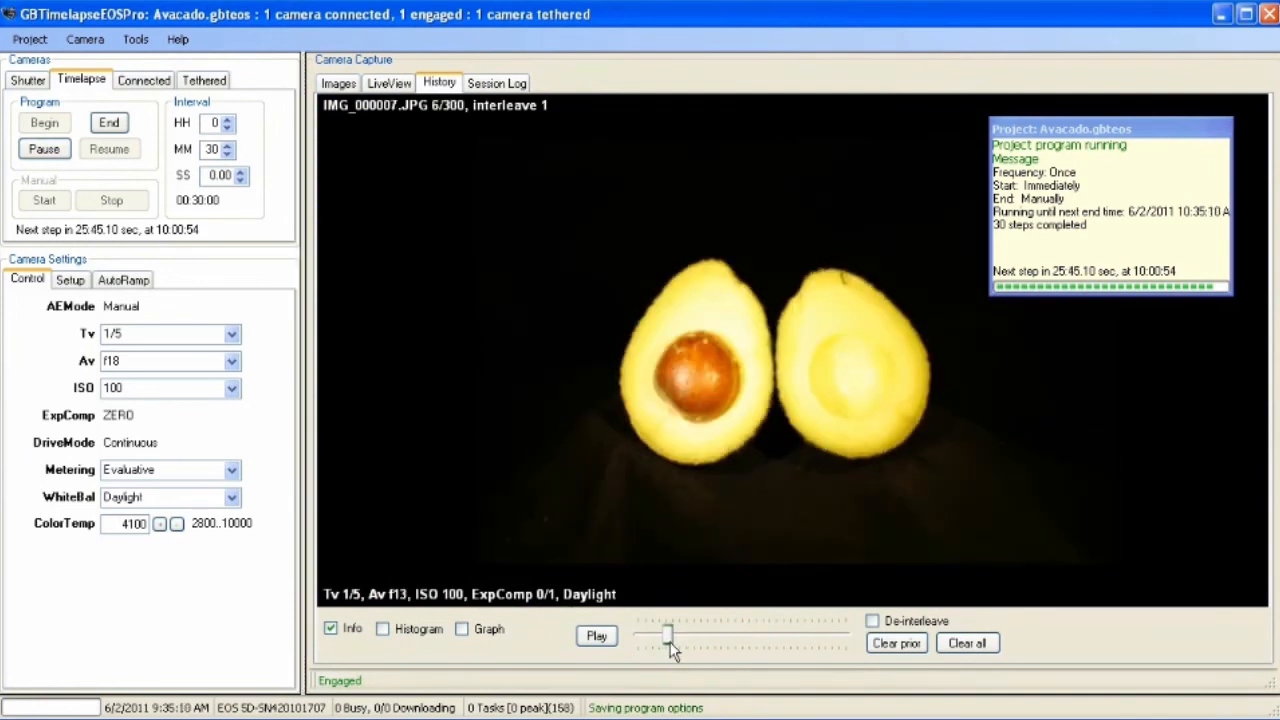
drag(668, 635, 700, 635)
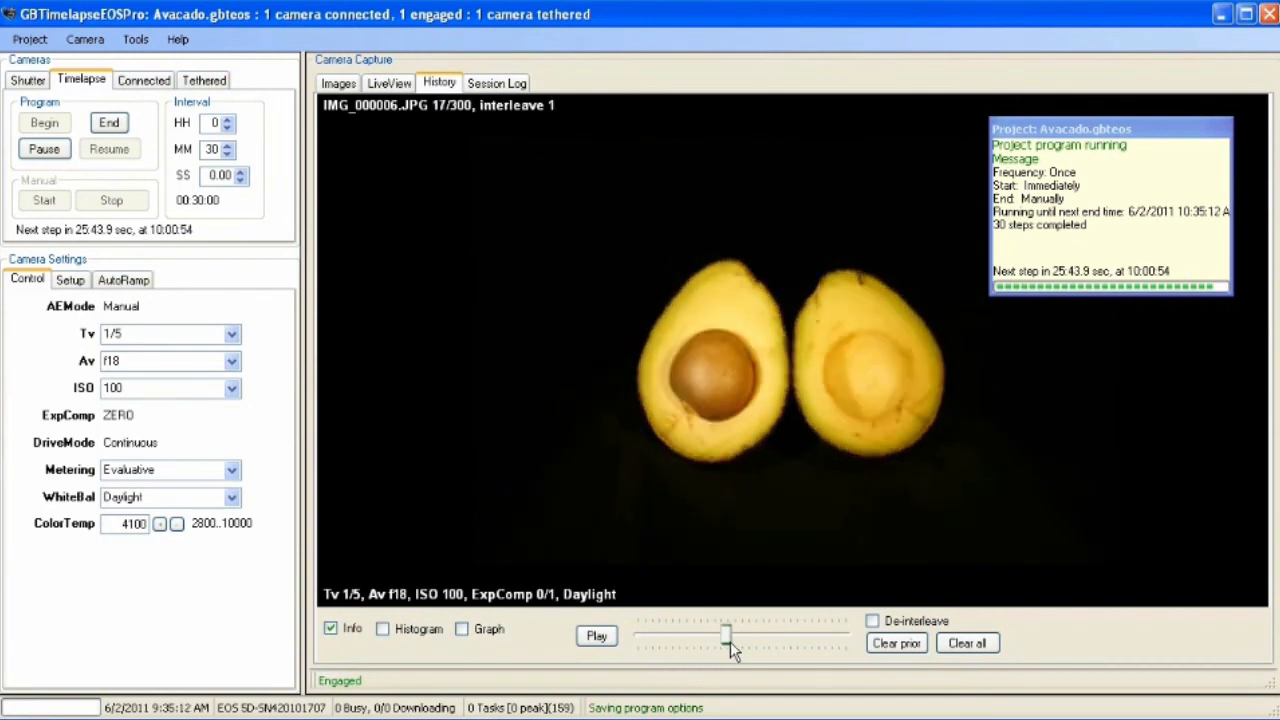
drag(700, 635, 840, 635)
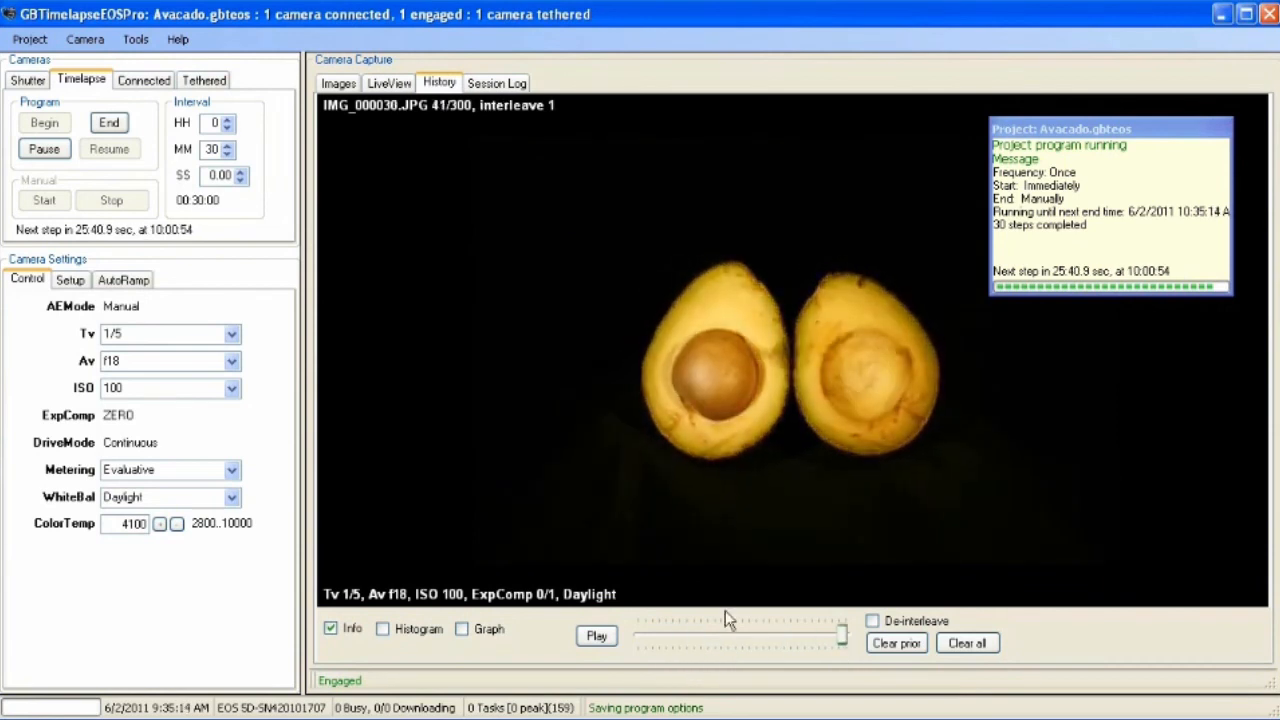
mouse_move(500, 450)
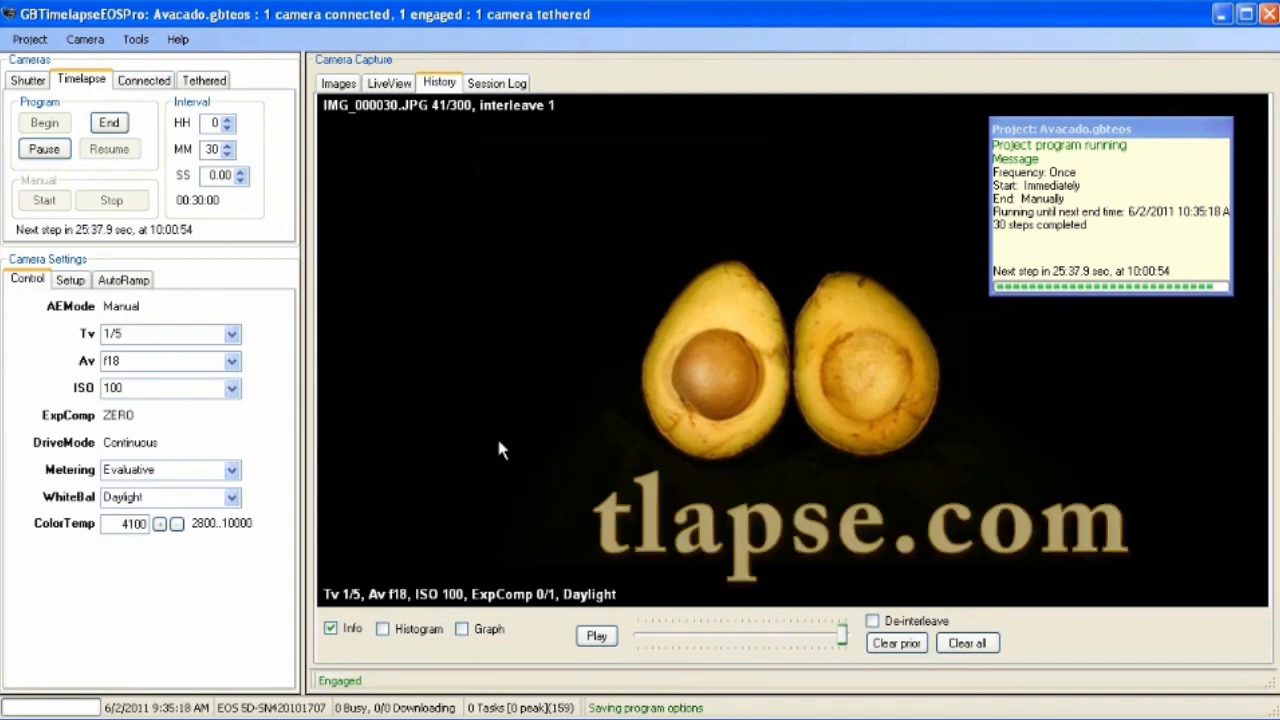
mouse_move(545, 357)
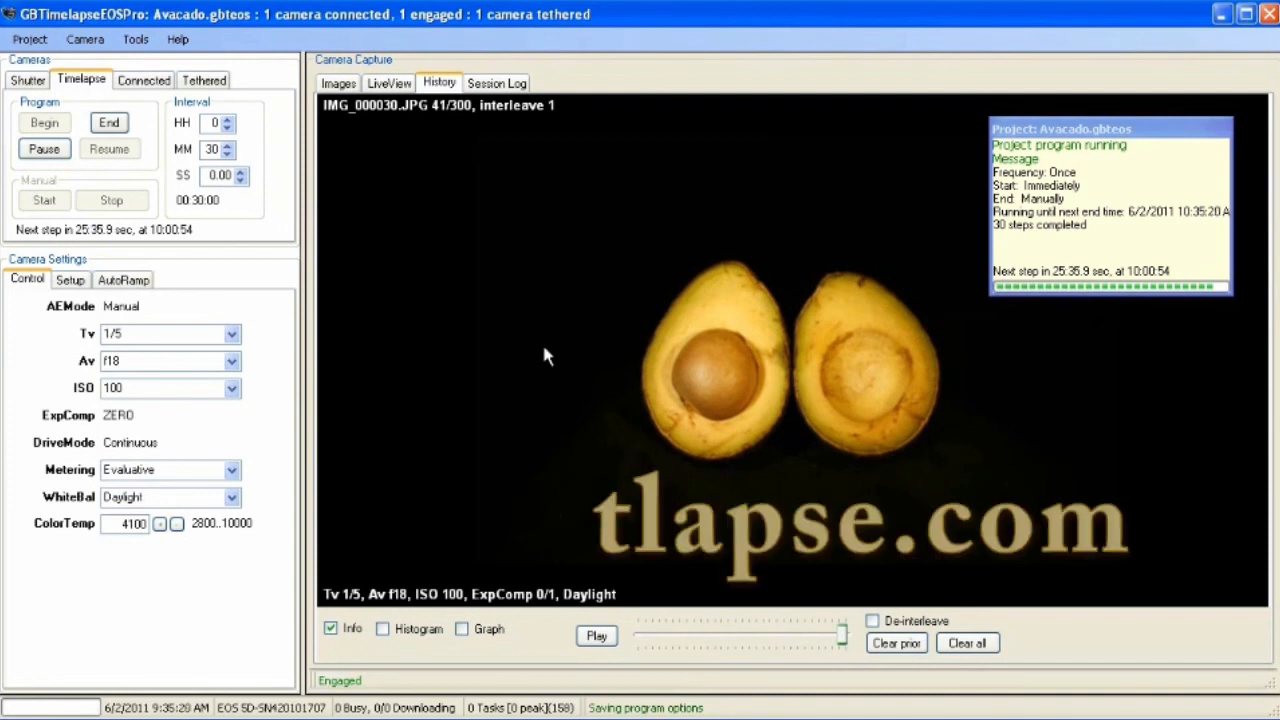